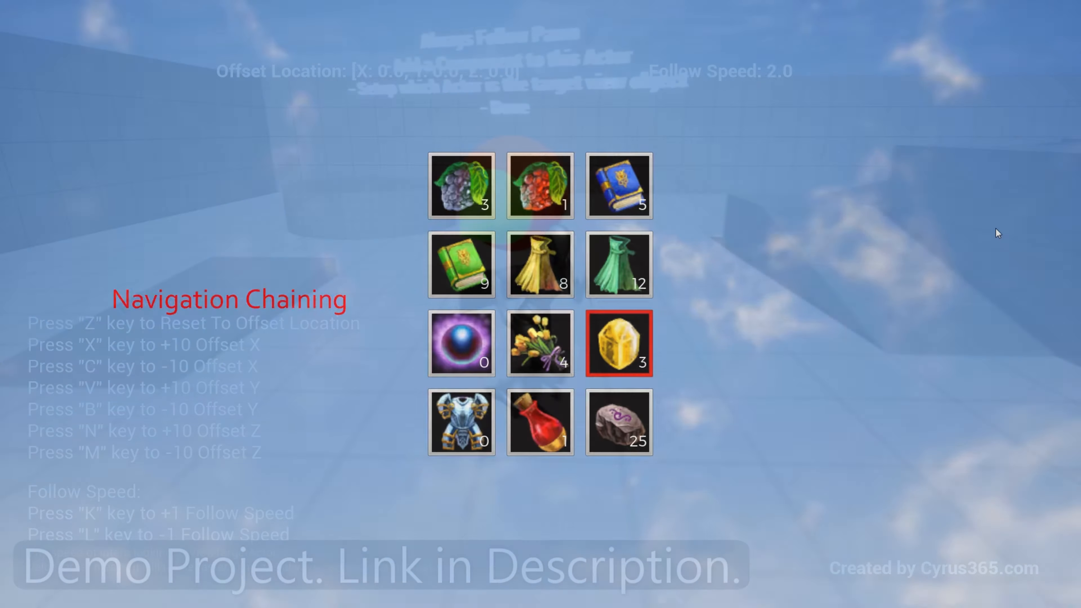
Leave the inventory grid demo for the main menu with its gamepad input notification.
key("l")
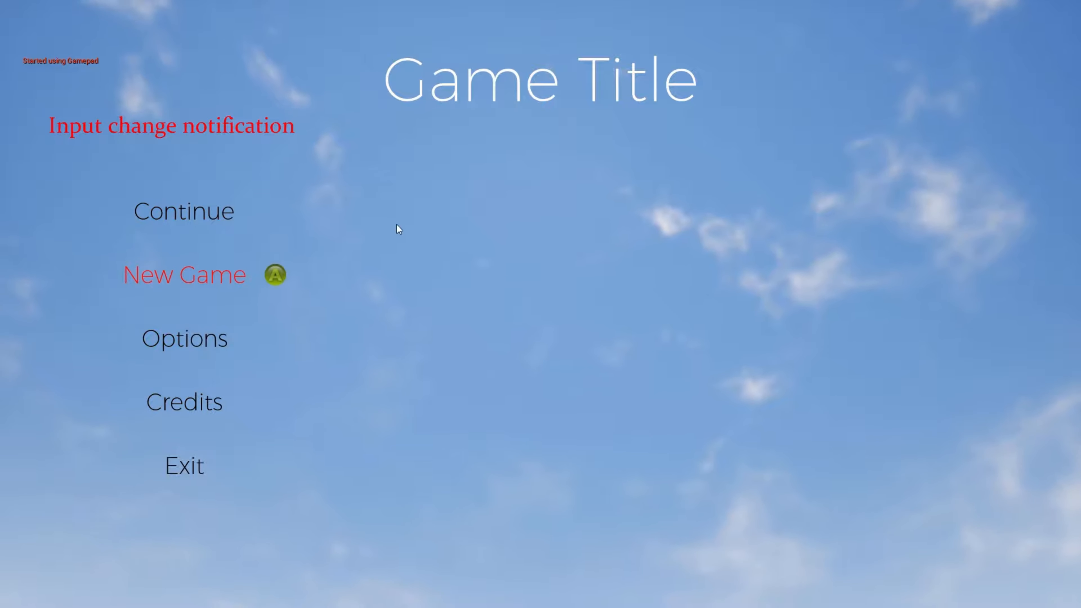
Start and confirm a New Game, then go into the game's Options menu.
key("Down")
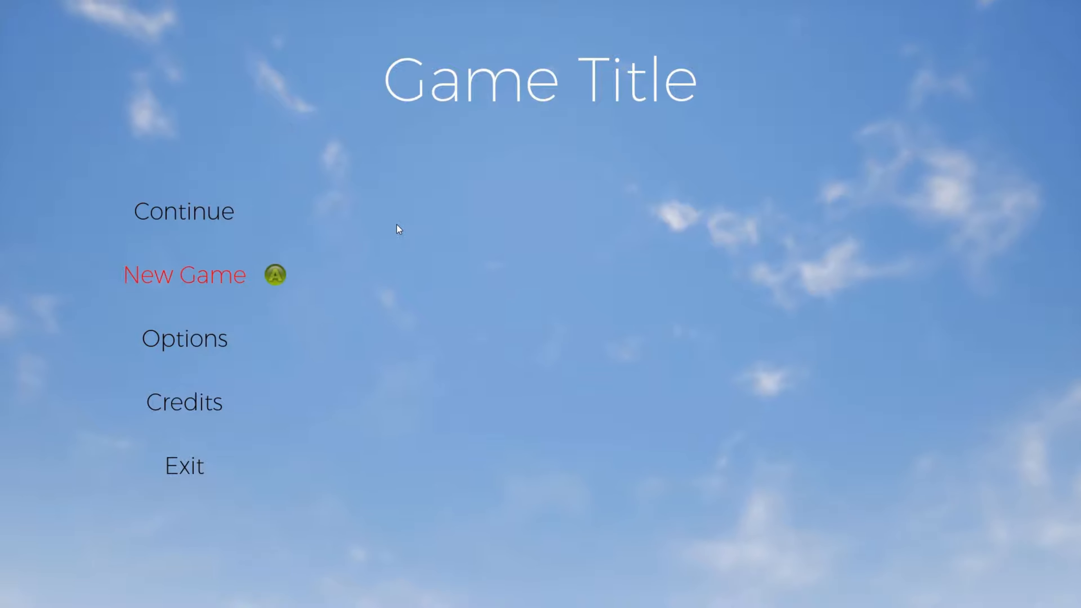
left_click(183, 274)
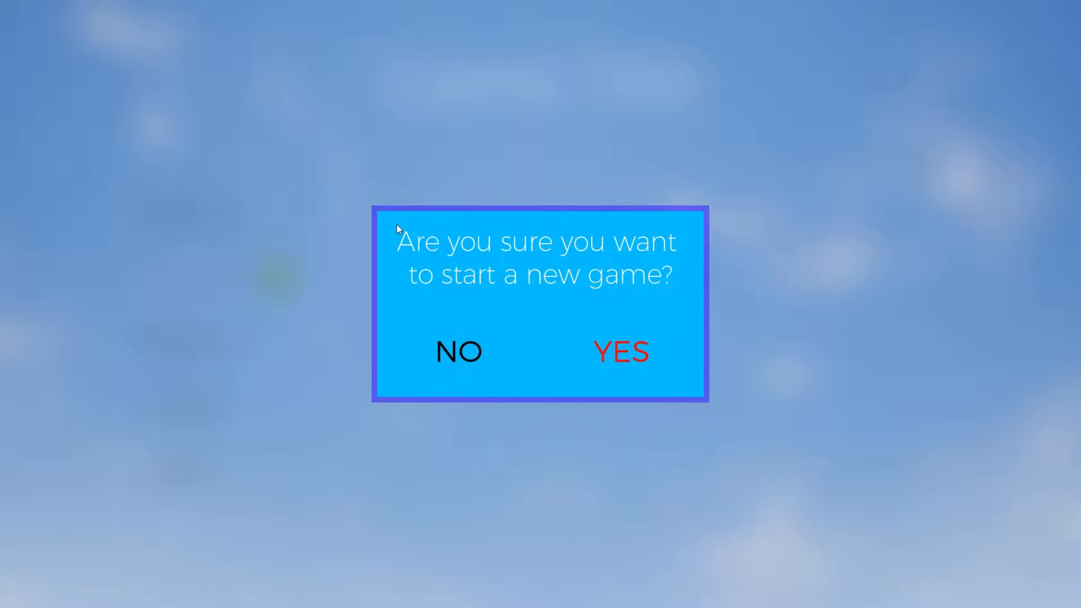
left_click(620, 351)
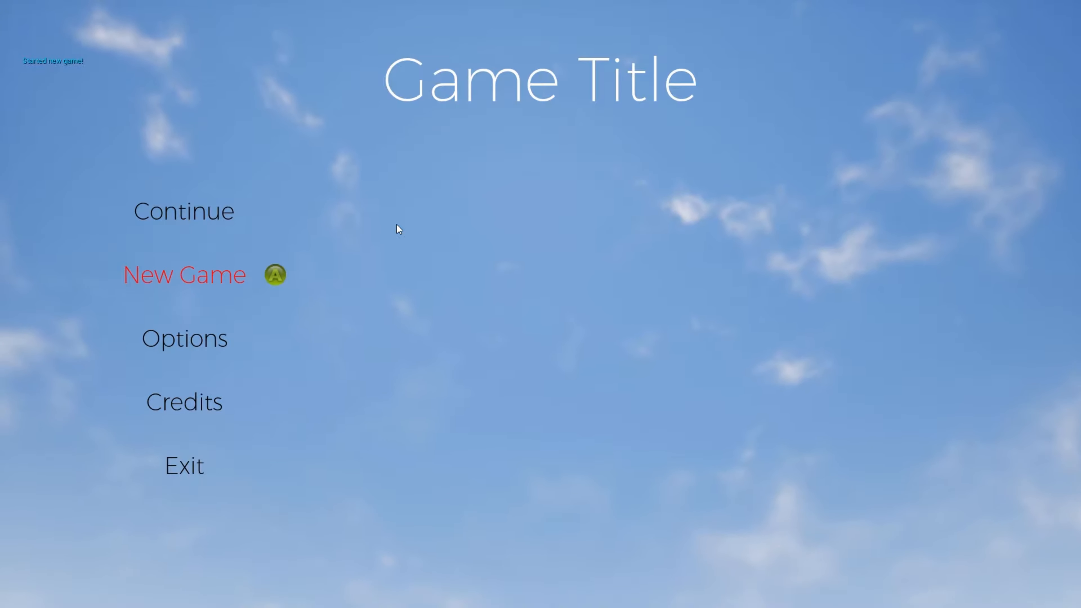
left_click(184, 338)
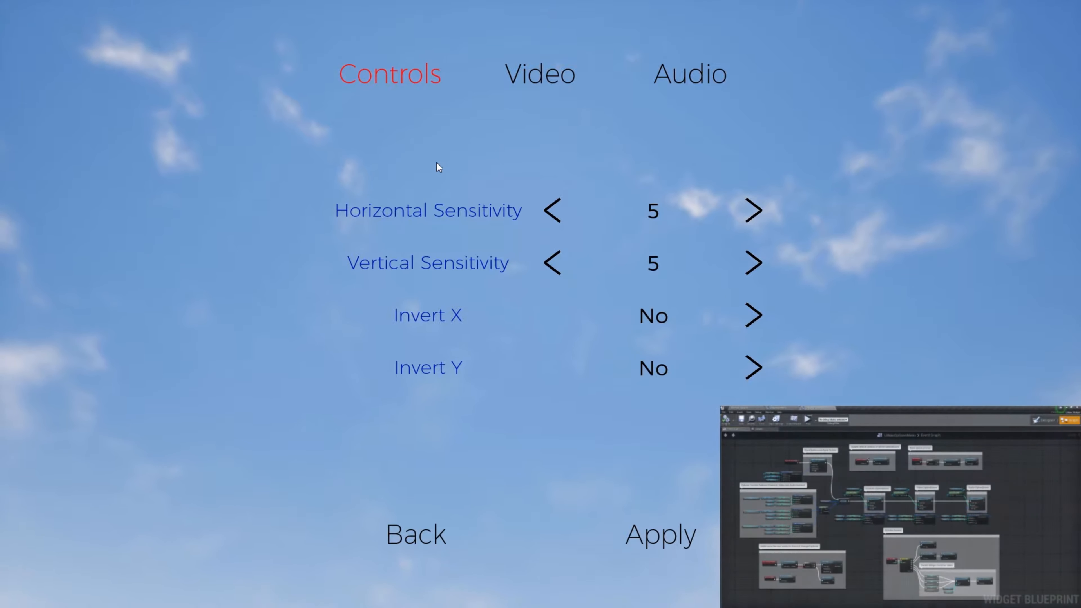
Browse the Video and Audio tabs and lower the field of view to 80.
left_click(540, 74)
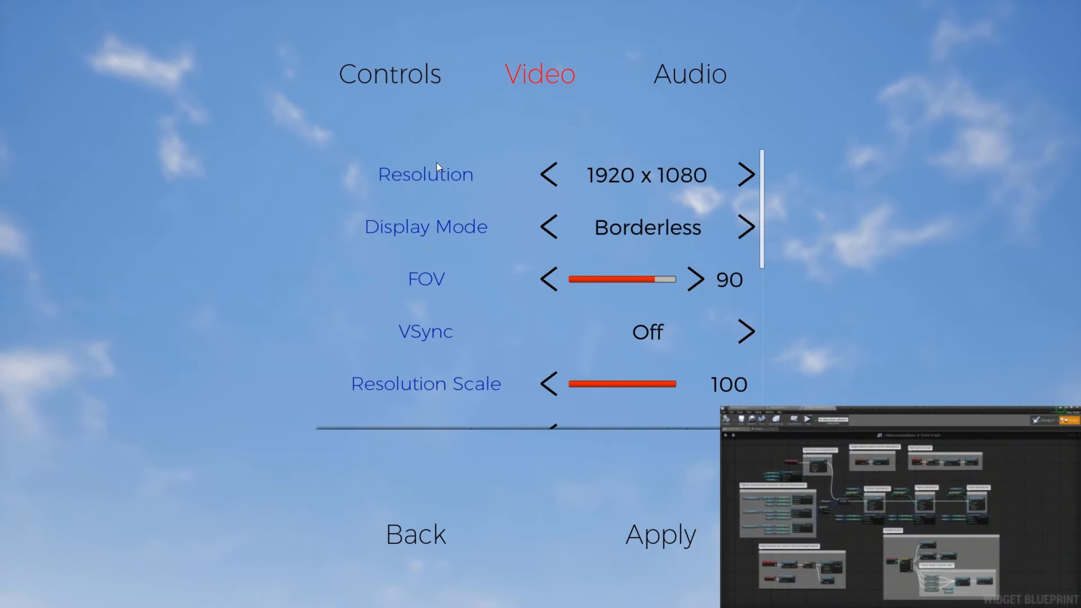
left_click(688, 74)
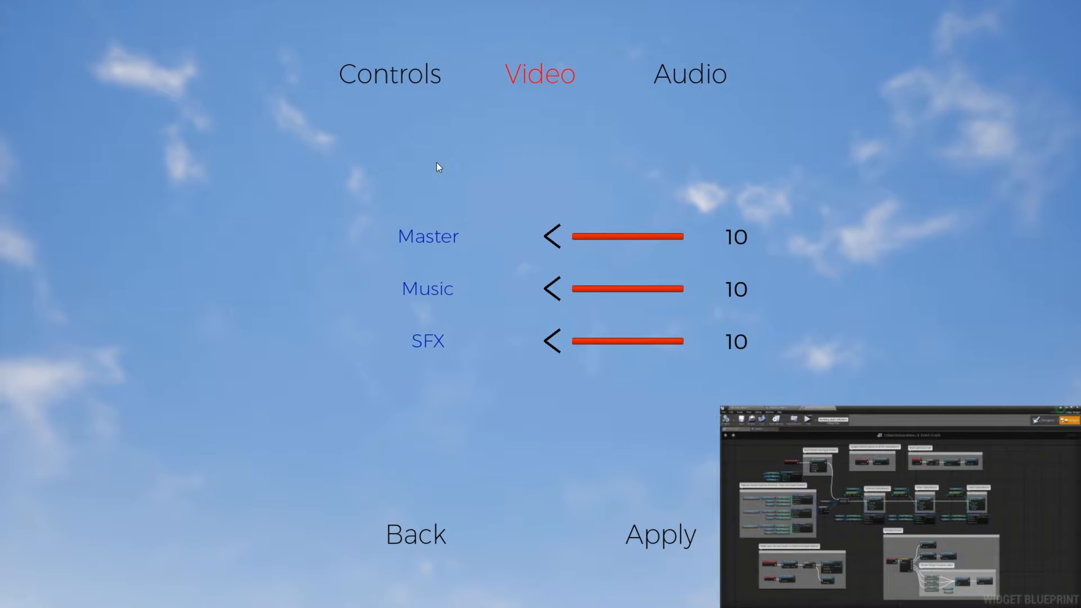
left_click(540, 73)
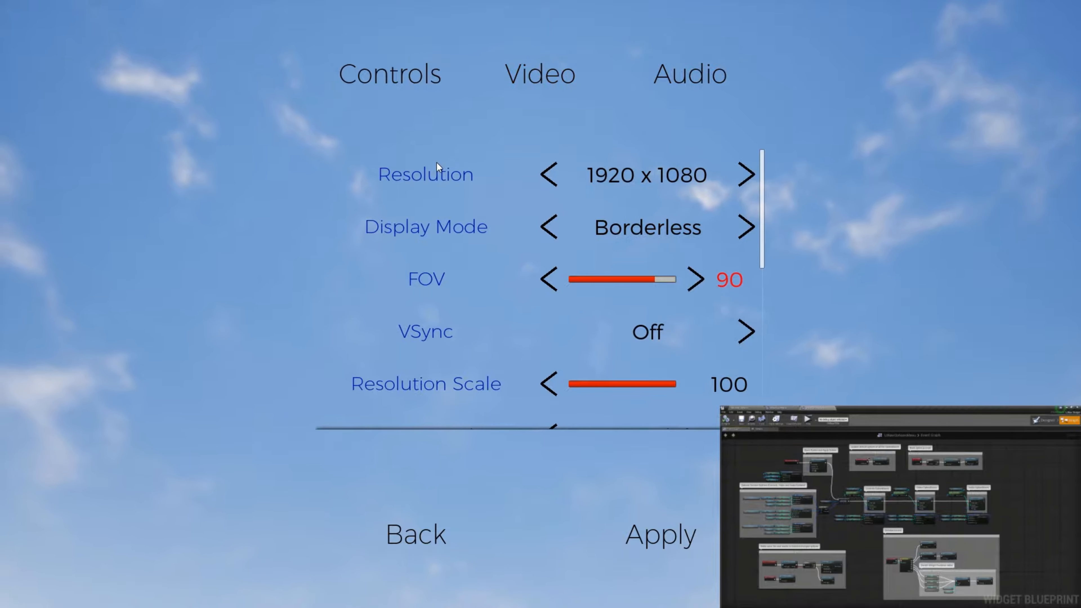
left_click(549, 280)
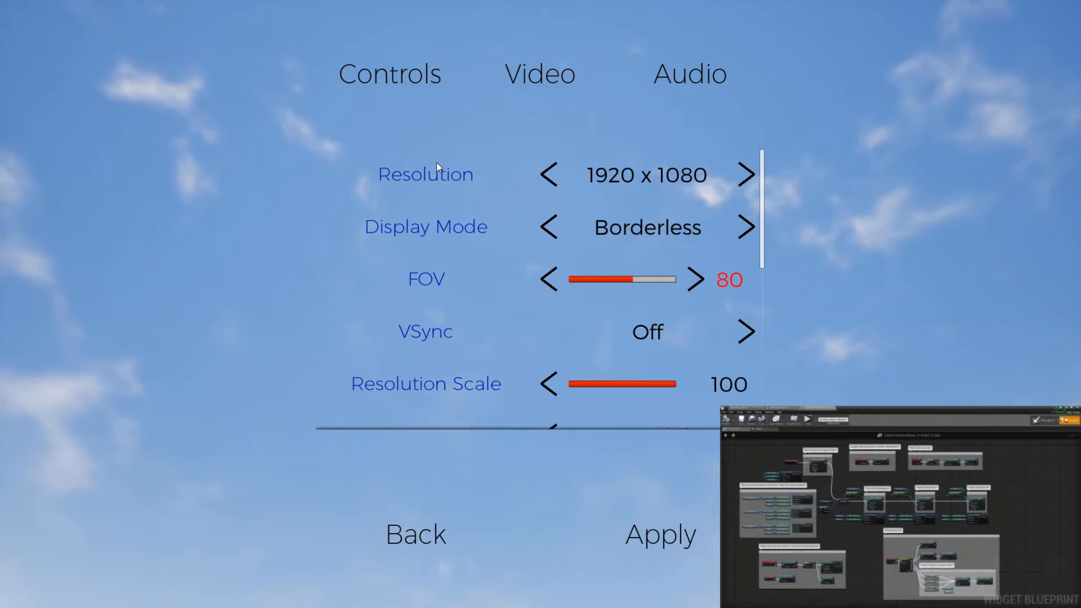
left_click(548, 279)
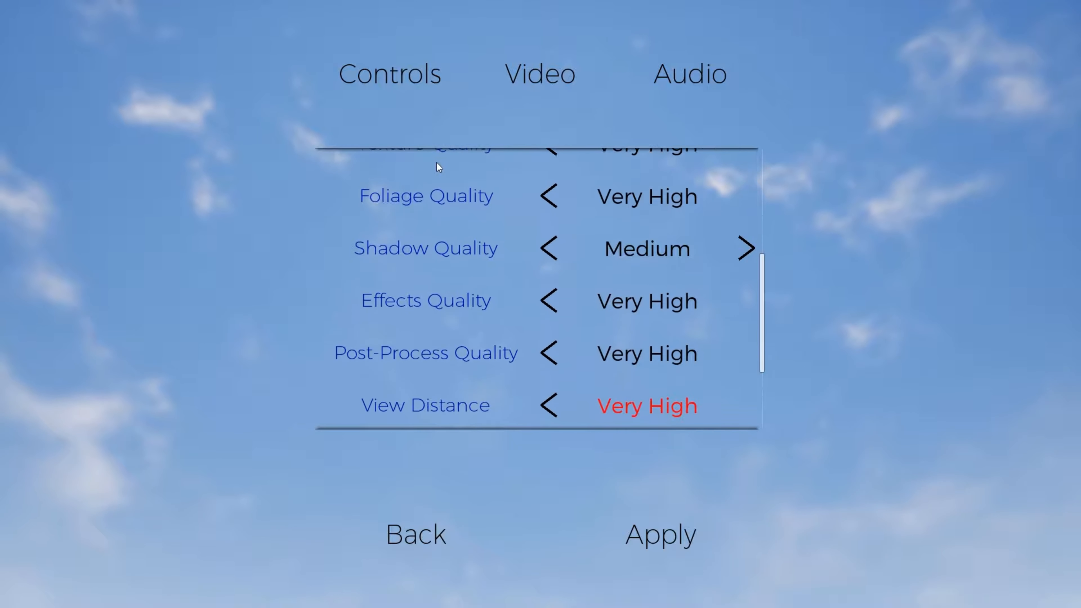
scroll("down", 3)
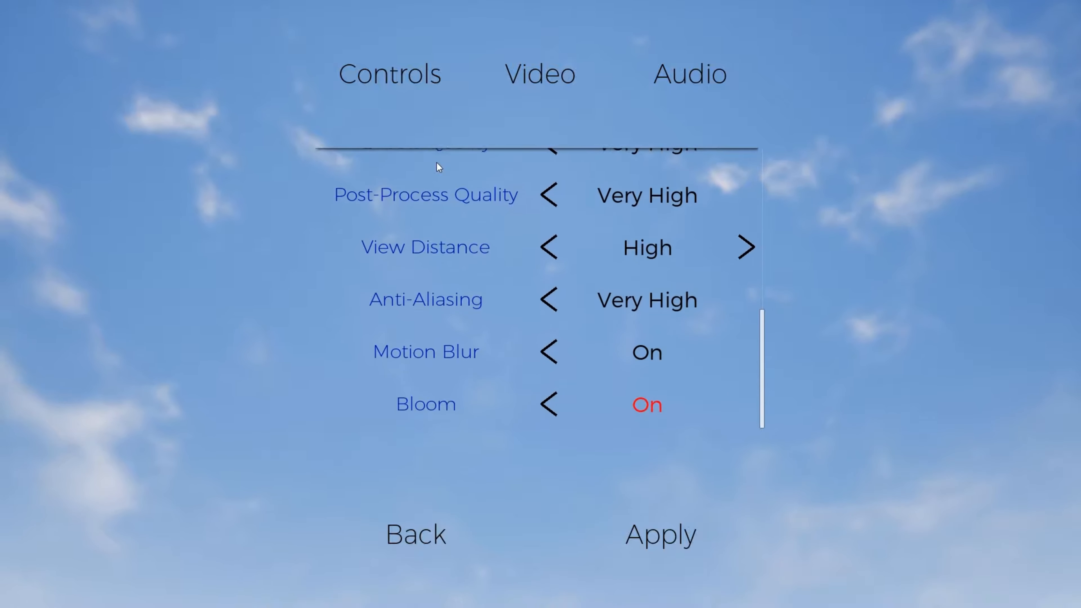
Back out of Options without applying, first cancelling the prompt, then discarding the changes.
left_click(415, 534)
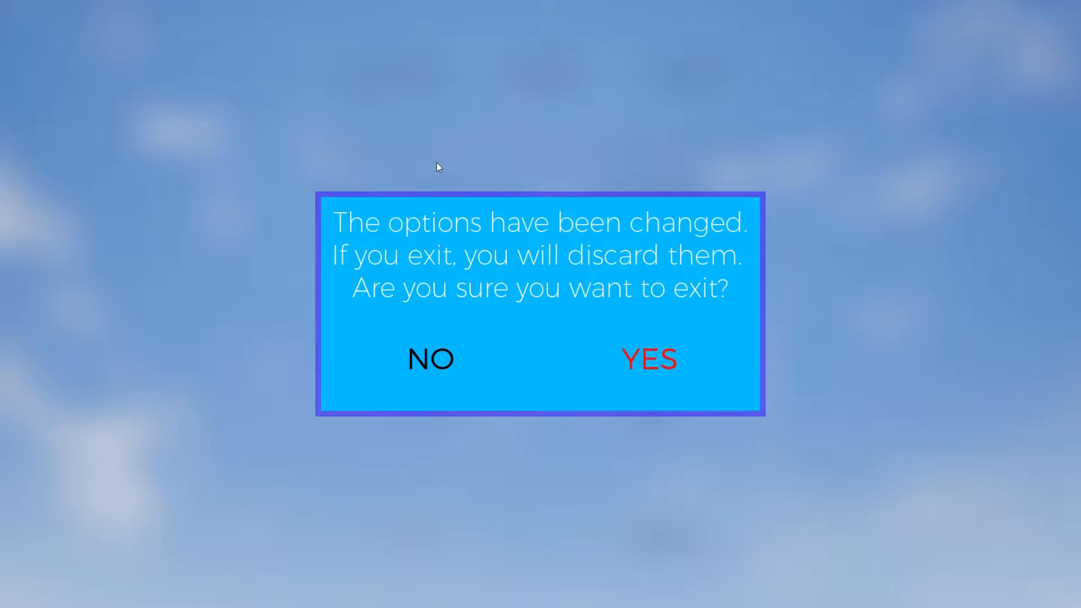
left_click(430, 359)
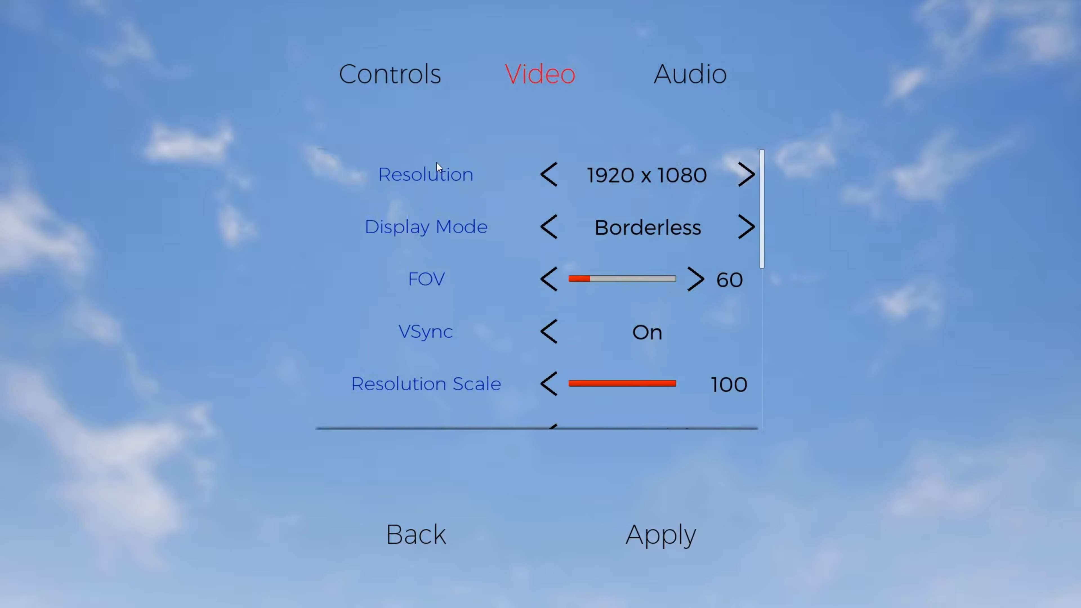
left_click(414, 533)
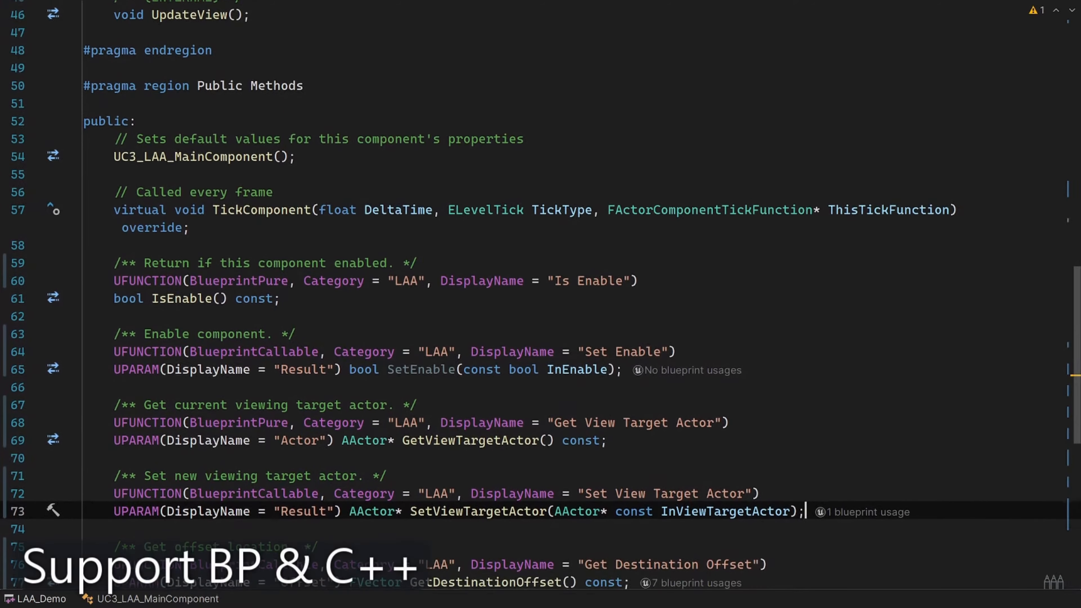
Search the event graph action menu for 'LAA' from the C3 LAA Main node.
scroll("down", 3)
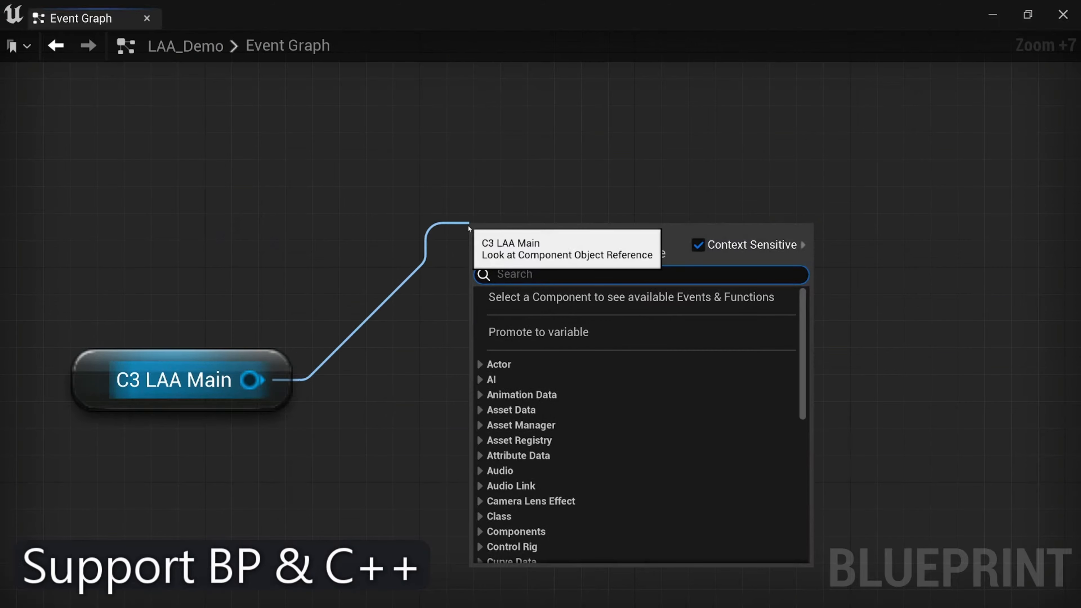
type("LAA")
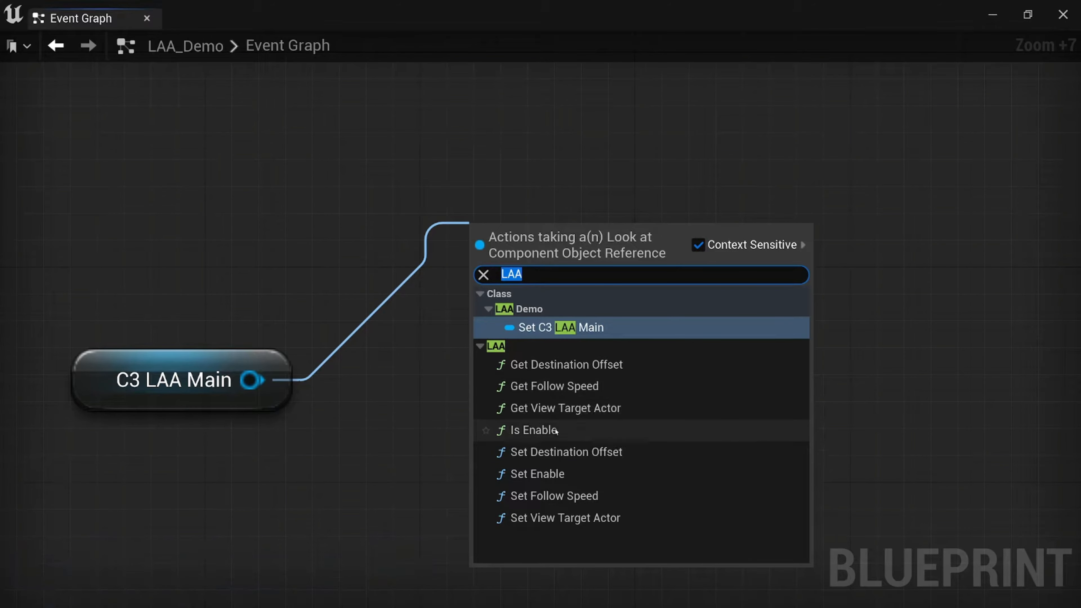
mouse_move(563, 452)
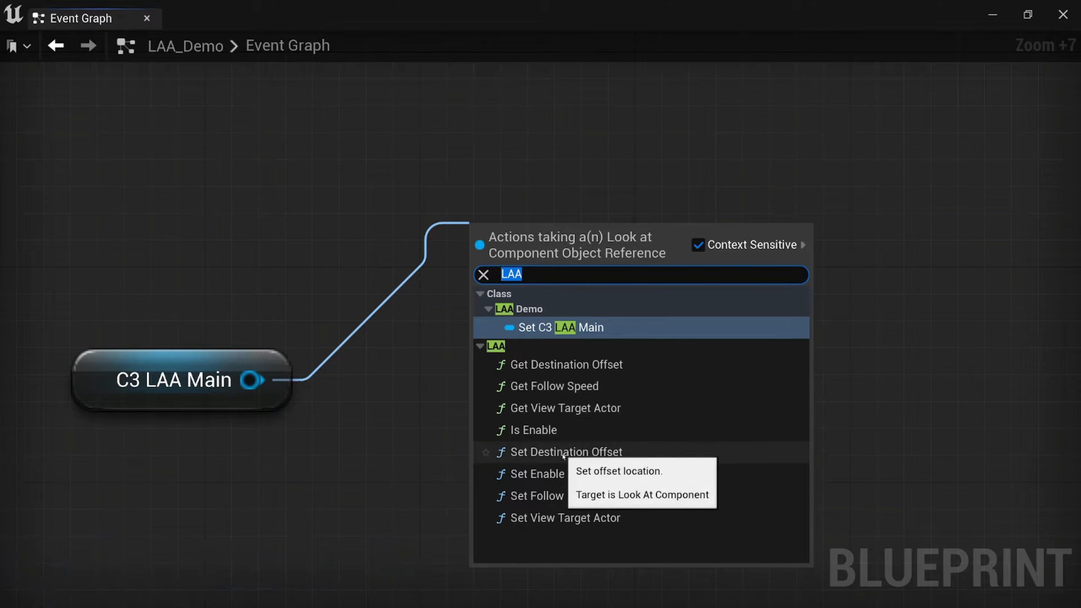
mouse_move(537, 474)
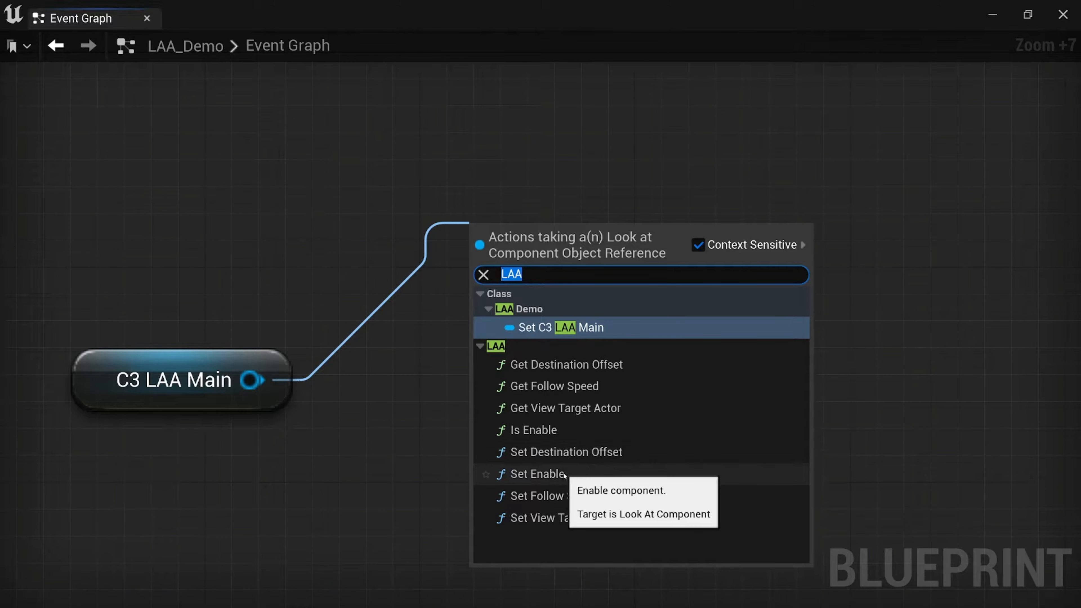
mouse_move(565, 496)
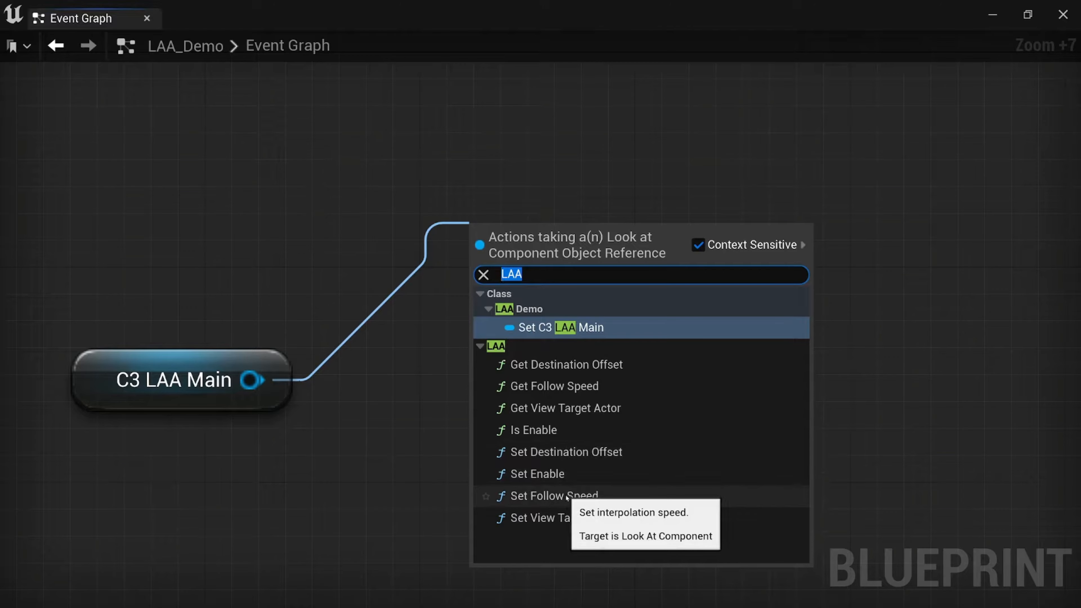
mouse_move(561, 518)
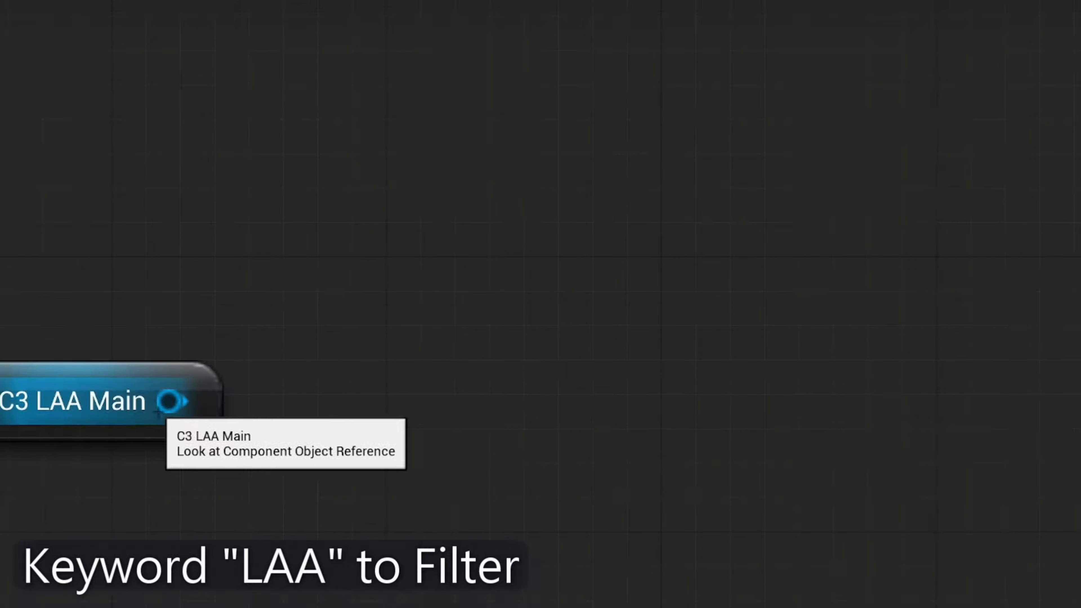
Wire a new 'LAA' function node from the C3 LAA Main output pin.
left_click_drag(170, 399, 448, 207)
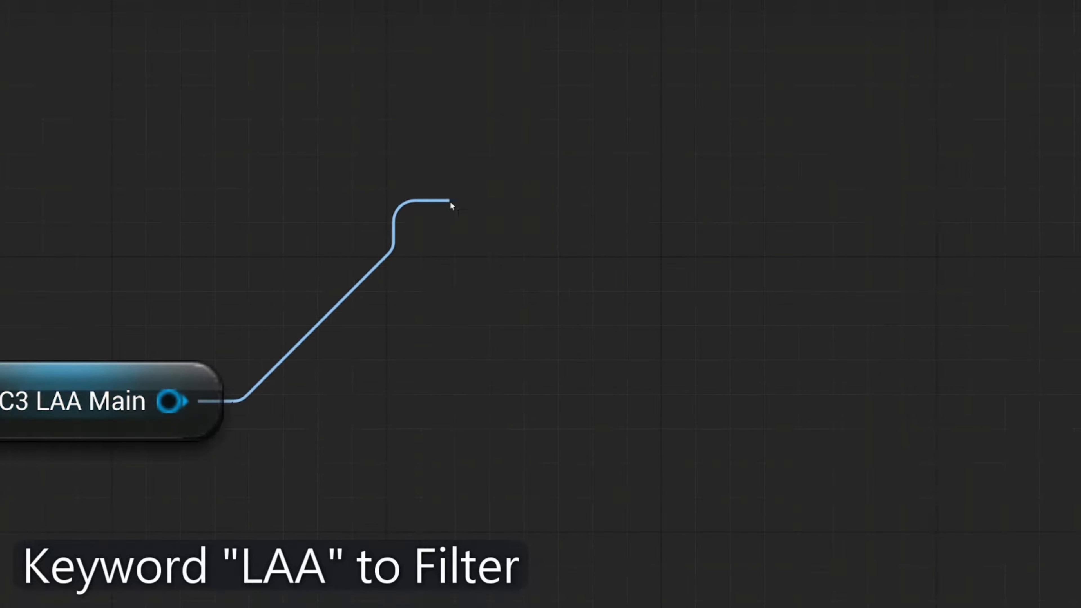
type("LAA")
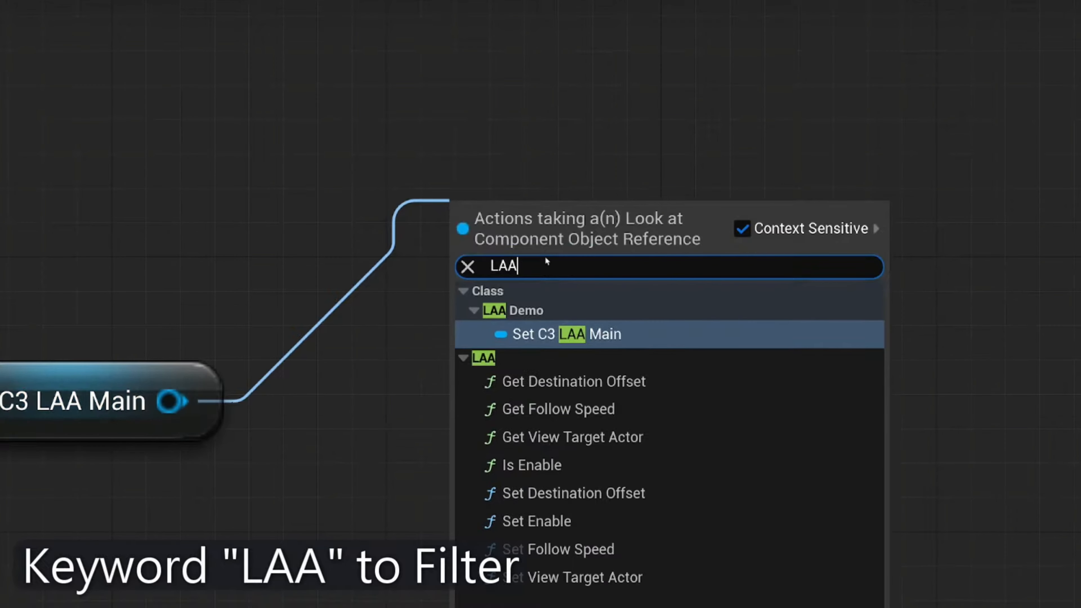
double_click(503, 266)
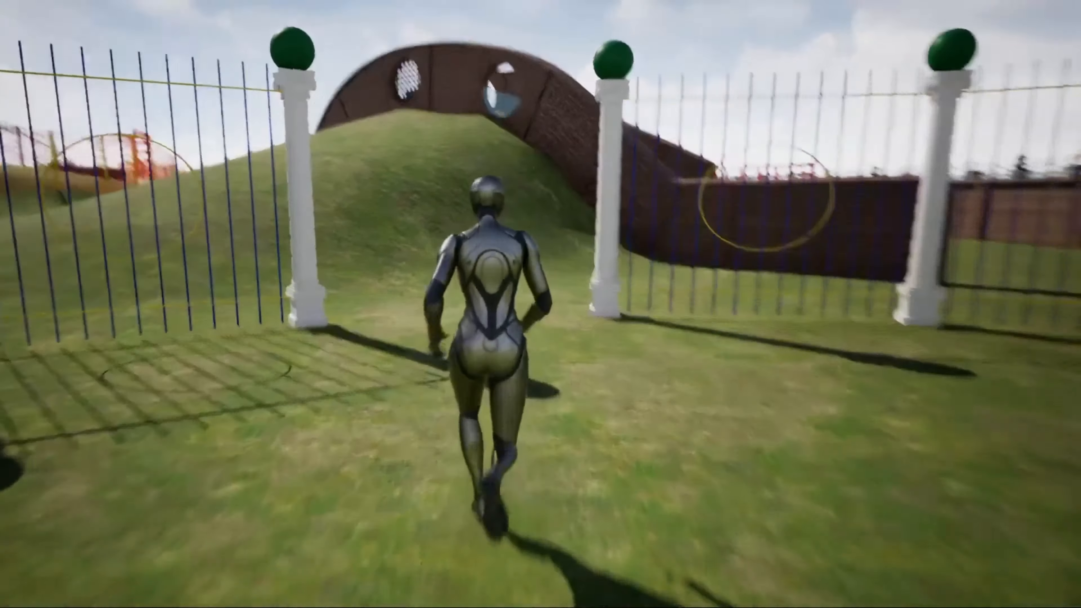
Run the character forward through the gate and up the hill toward the brick arch.
key("w")
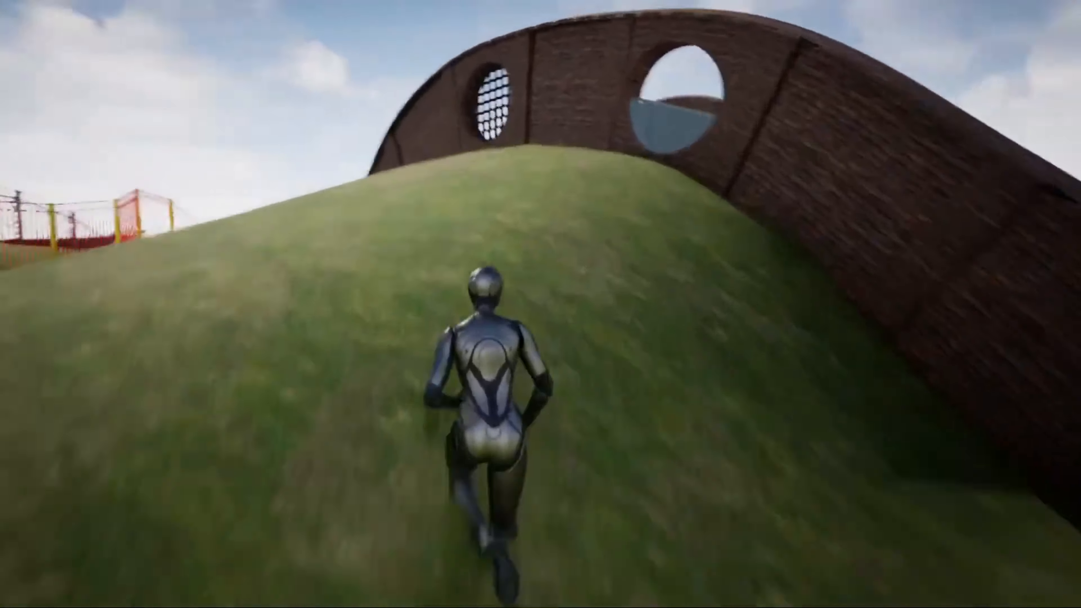